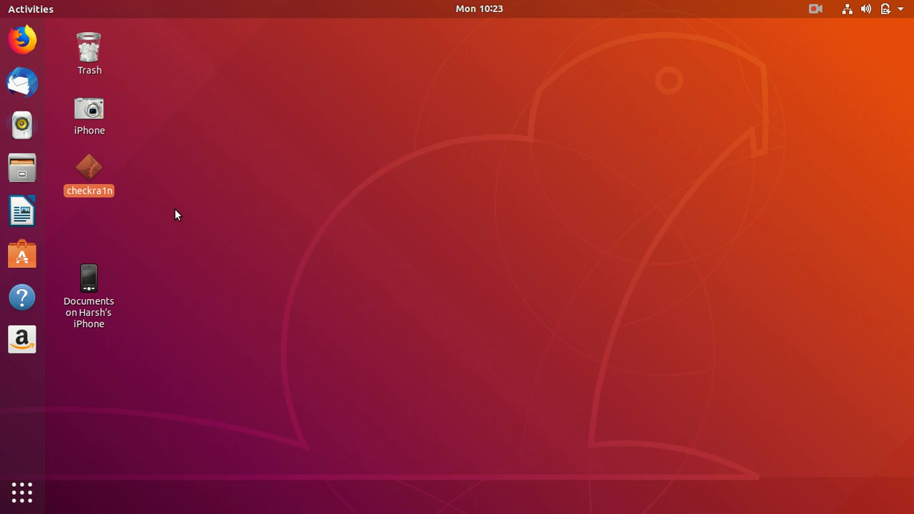
{"action": "mouse_move", "coordinate": [22, 493]}
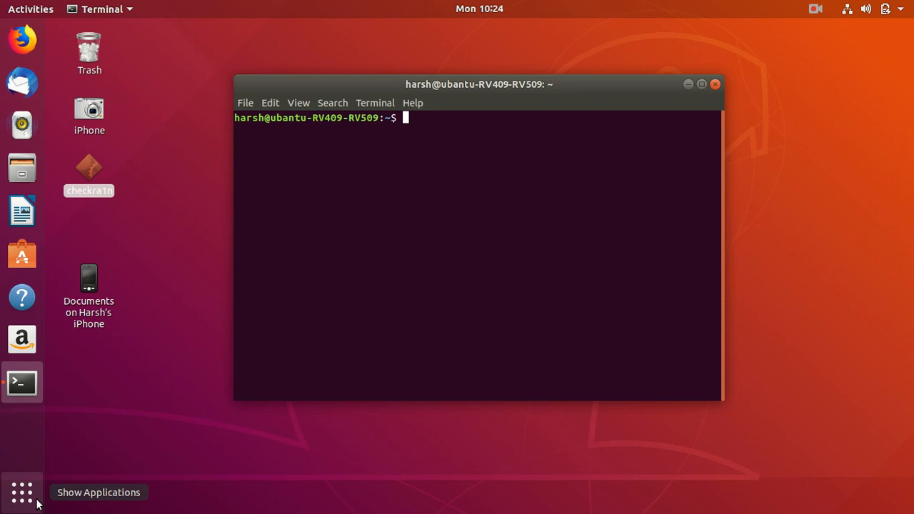
- Run 'sudo apt-get remove checkra1n', authorise with the password, and confirm with Y
{"action": "type", "text": "sudo apt"}
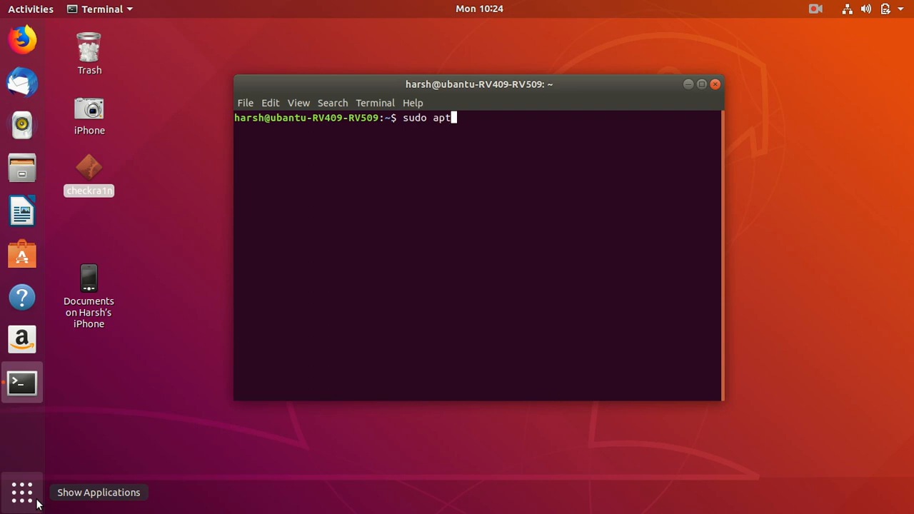
{"action": "type", "text": "-get"}
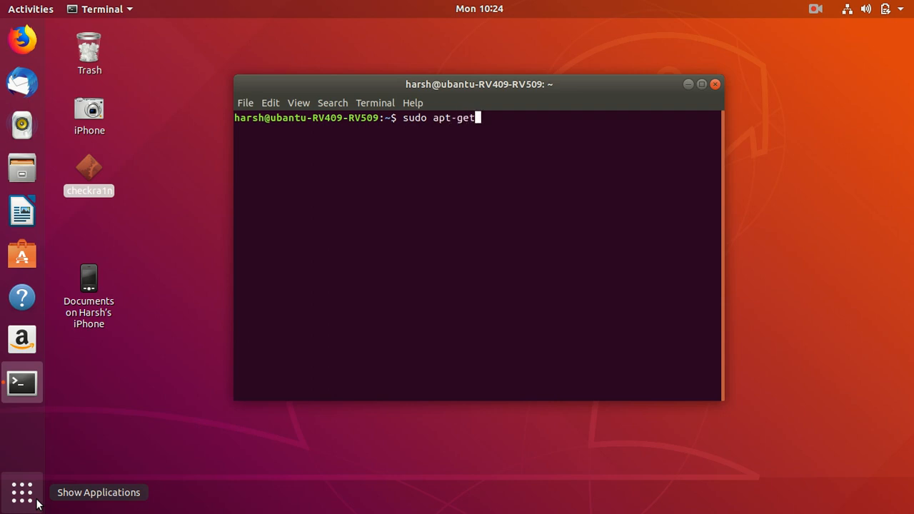
{"action": "type", "text": "re"}
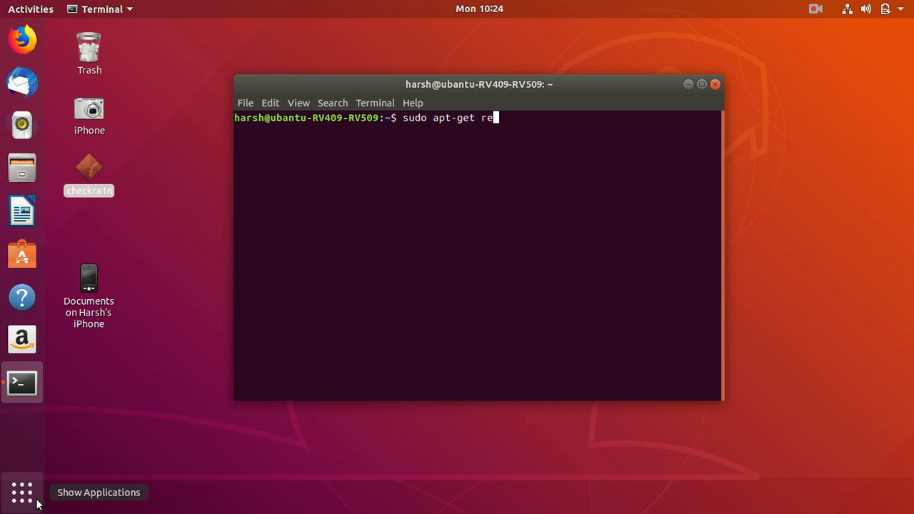
{"action": "type", "text": "move"}
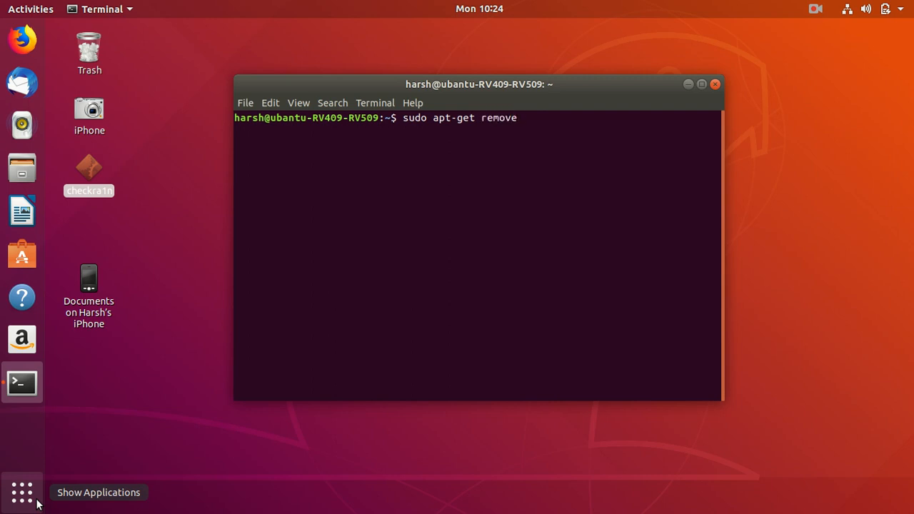
{"action": "type", "text": "ch"}
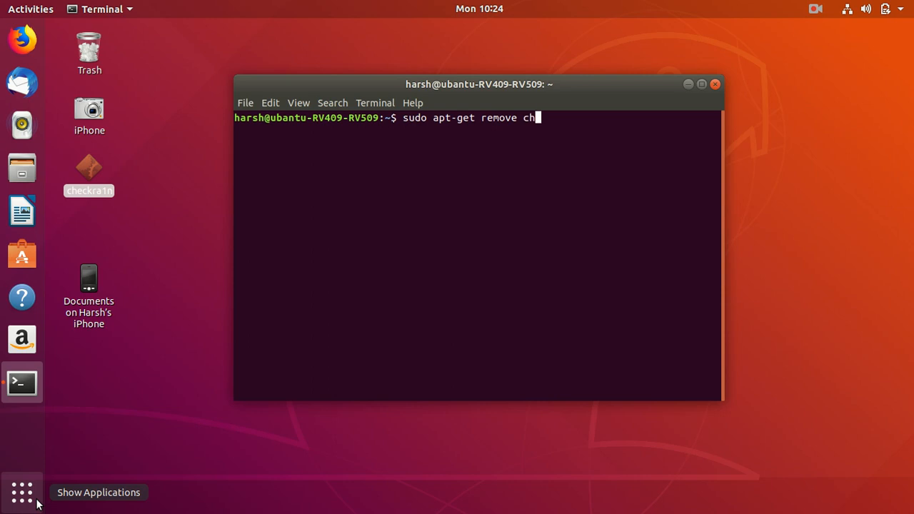
{"action": "type", "text": "ec"}
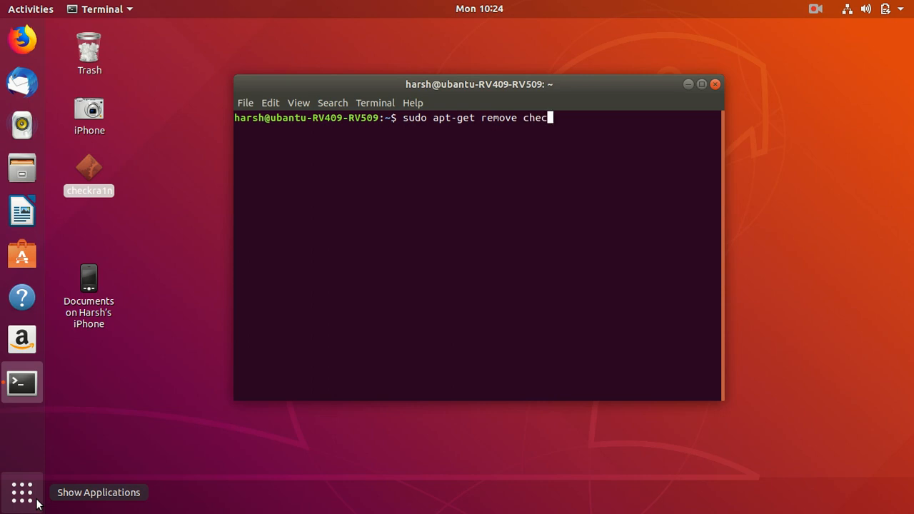
{"action": "type", "text": "ra"}
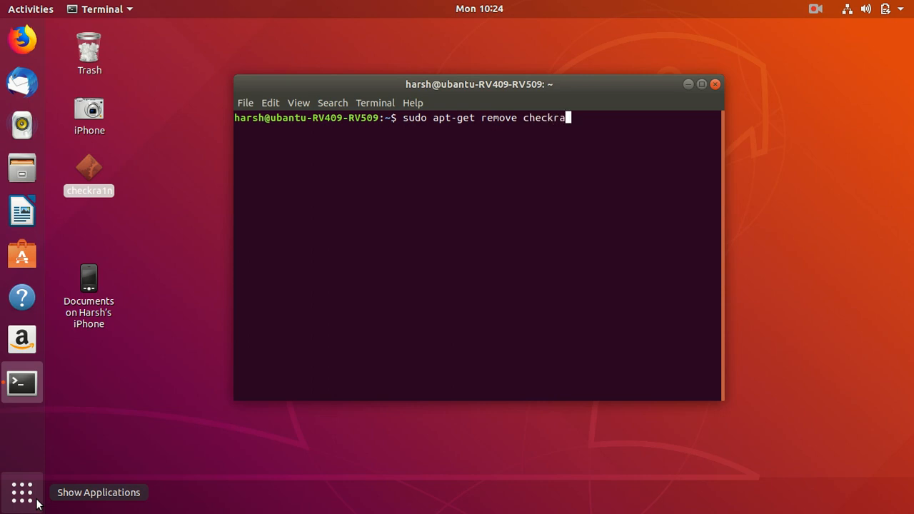
{"action": "type", "text": "1n"}
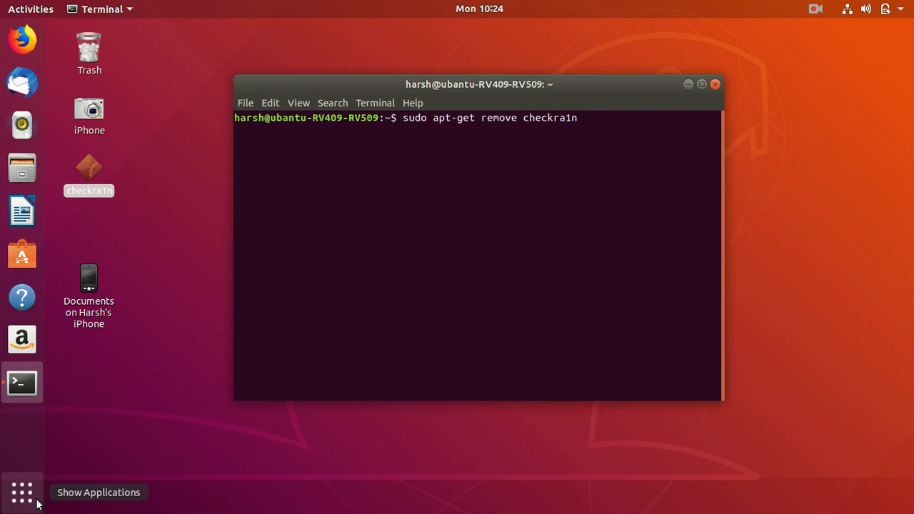
{"action": "key", "text": "Return"}
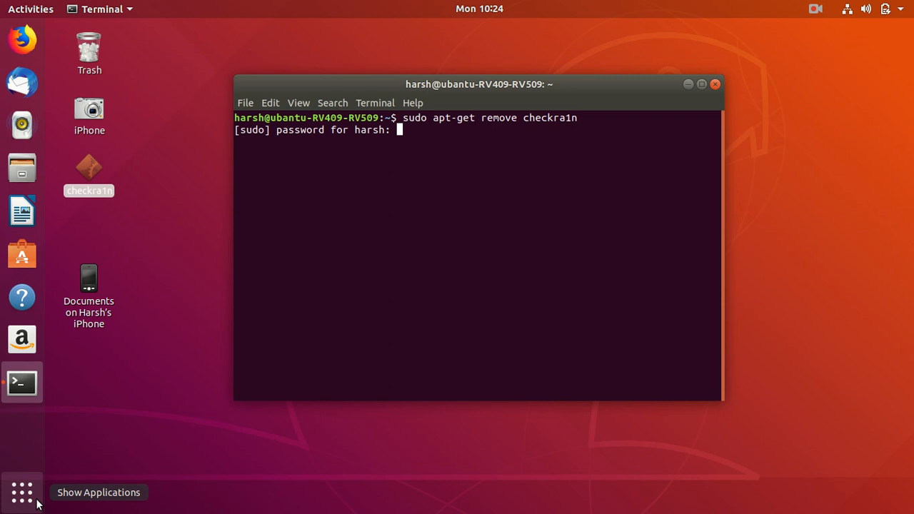
{"action": "key", "text": "Return"}
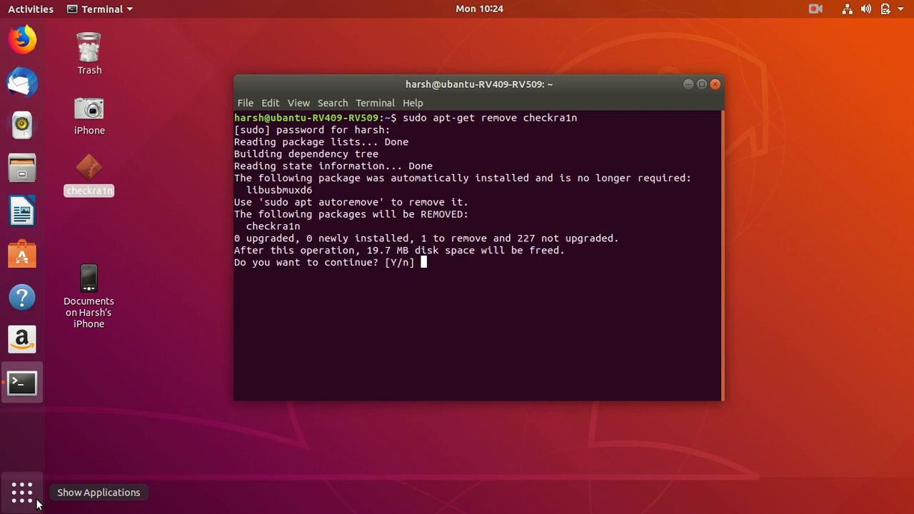
{"action": "type", "text": "Y"}
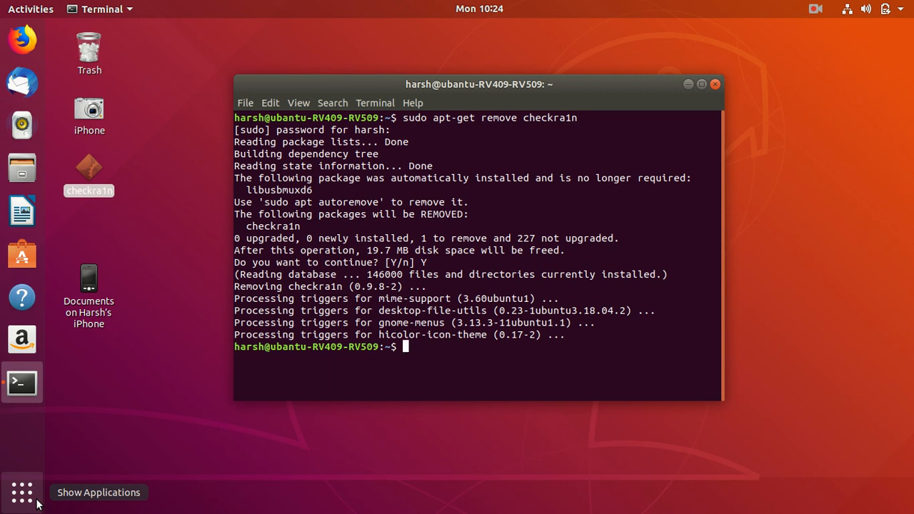
- Run 'sudo apt-get install libirecovery3', which reports the package is already the newest version
{"action": "type", "text": "sudo"}
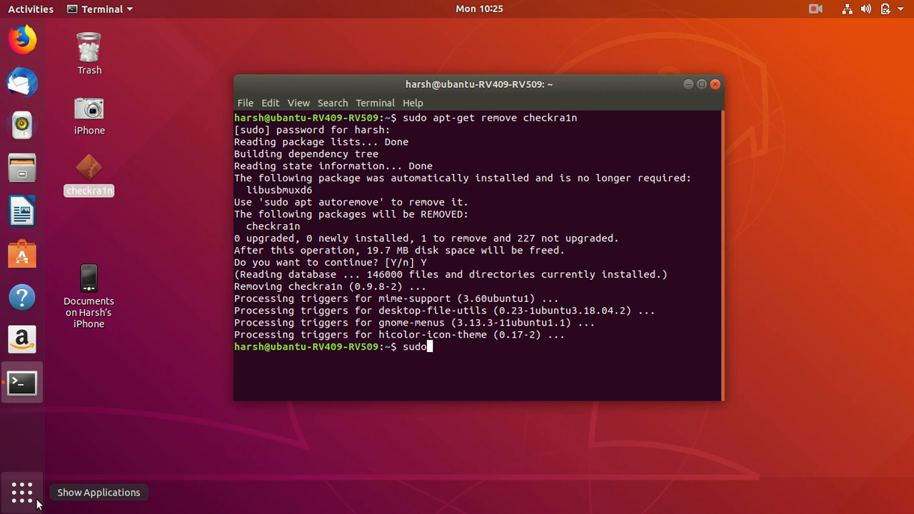
{"action": "type", "text": "apt-get"}
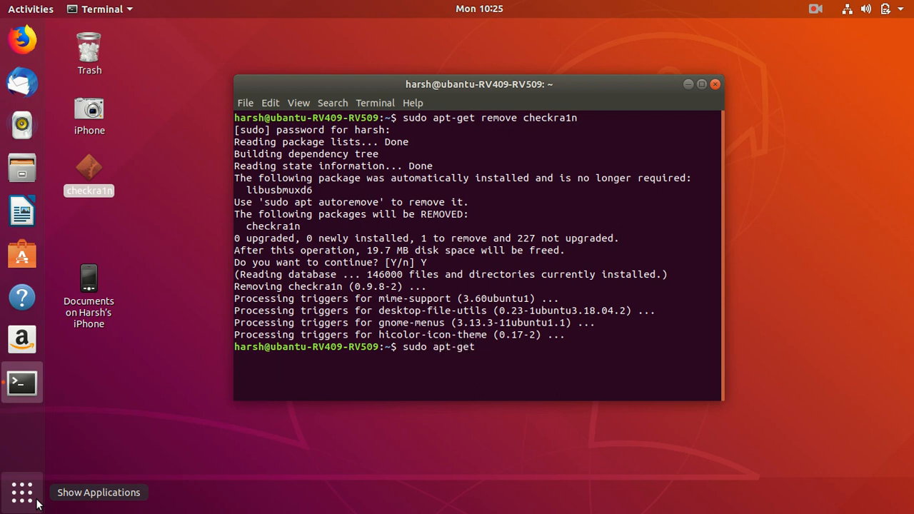
{"action": "type", "text": "in"}
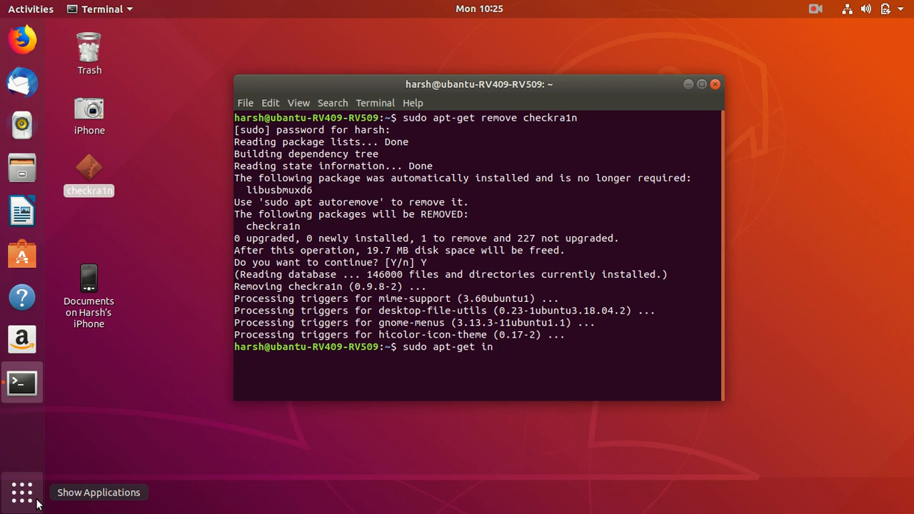
{"action": "type", "text": "stall libi"}
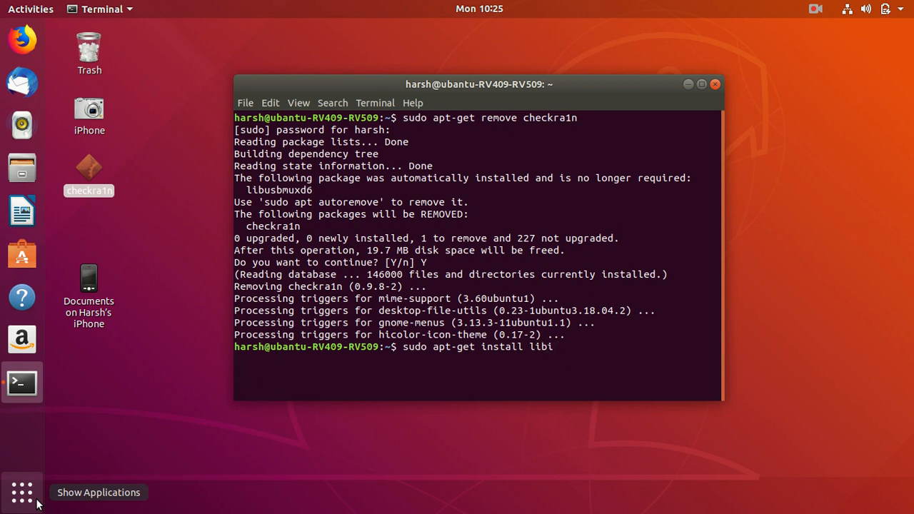
{"action": "type", "text": "rec"}
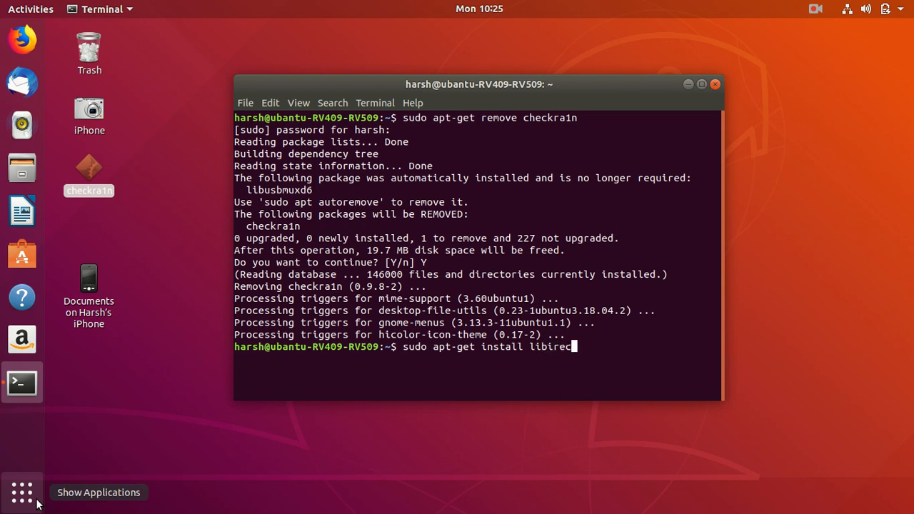
{"action": "type", "text": "ove"}
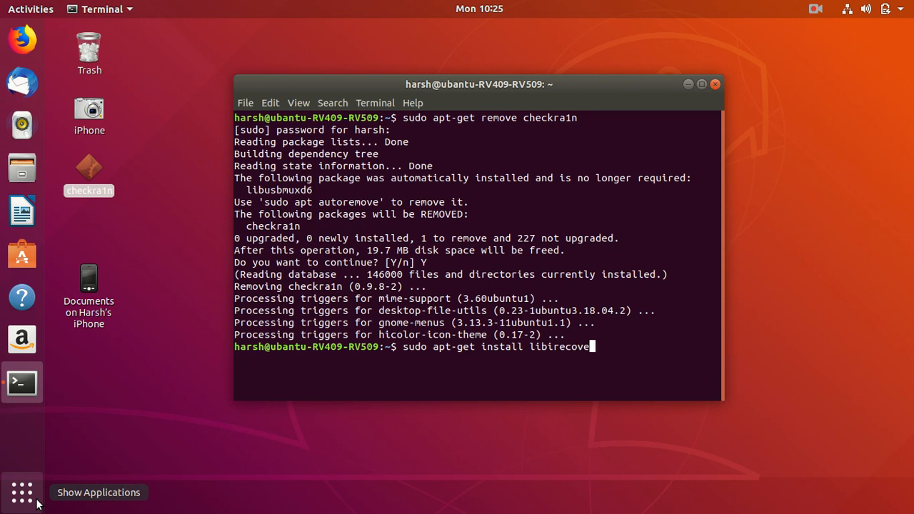
{"action": "type", "text": "ry"}
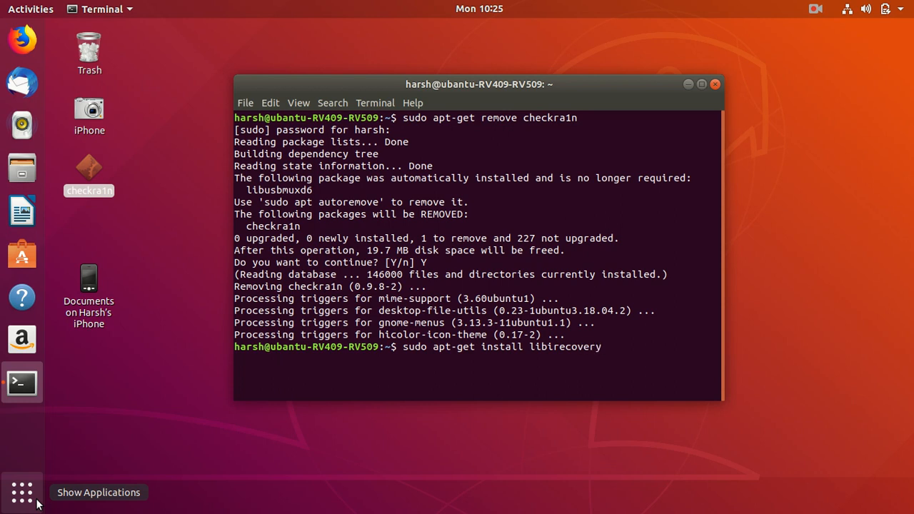
{"action": "type", "text": "3"}
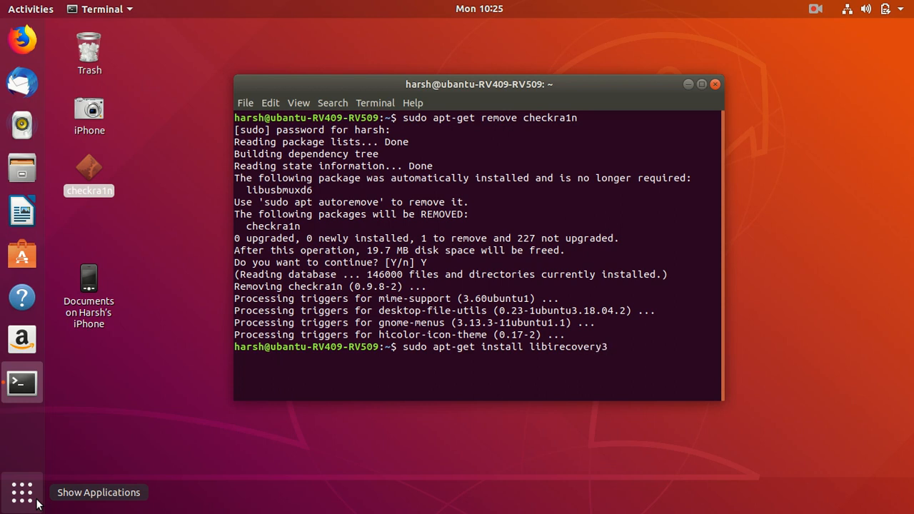
{"action": "key", "text": "Return"}
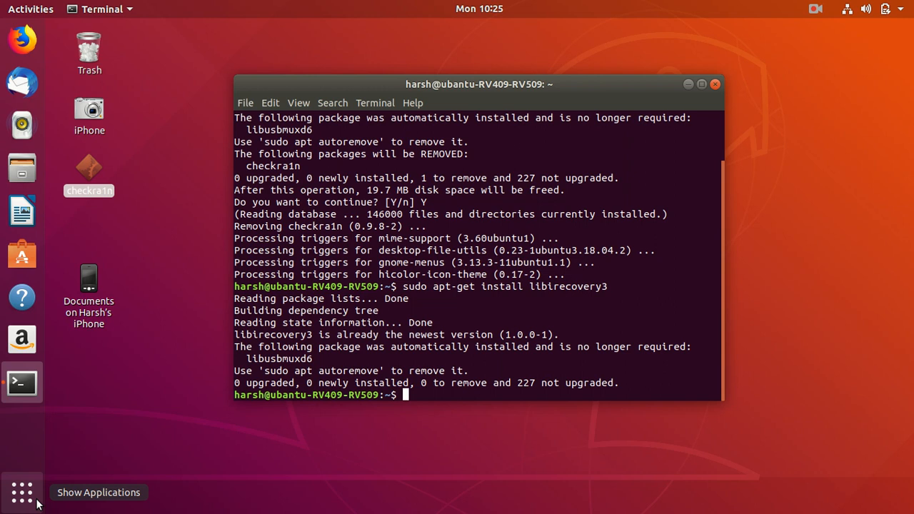
- Run 'sudo apt-get checkra1n', which fails with 'E: Invalid operation checkra1n'
{"action": "type", "text": "sudo"}
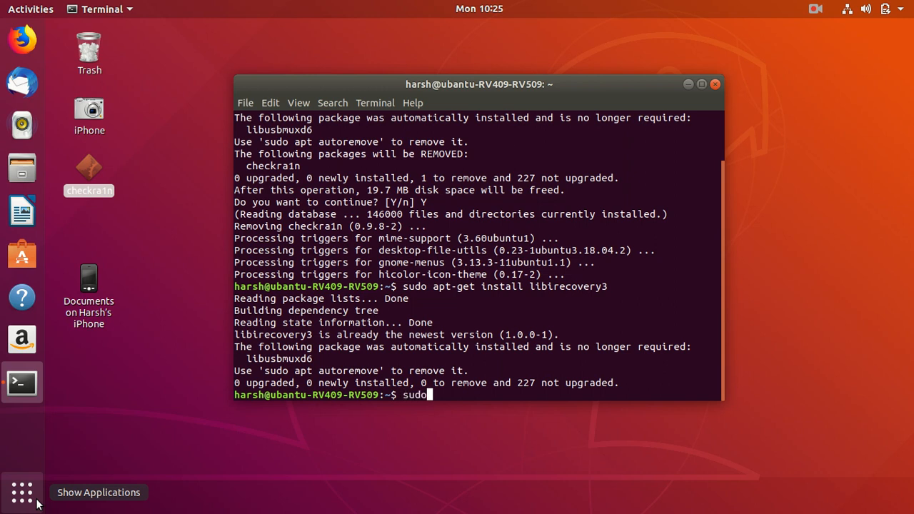
{"action": "type", "text": "apt-"}
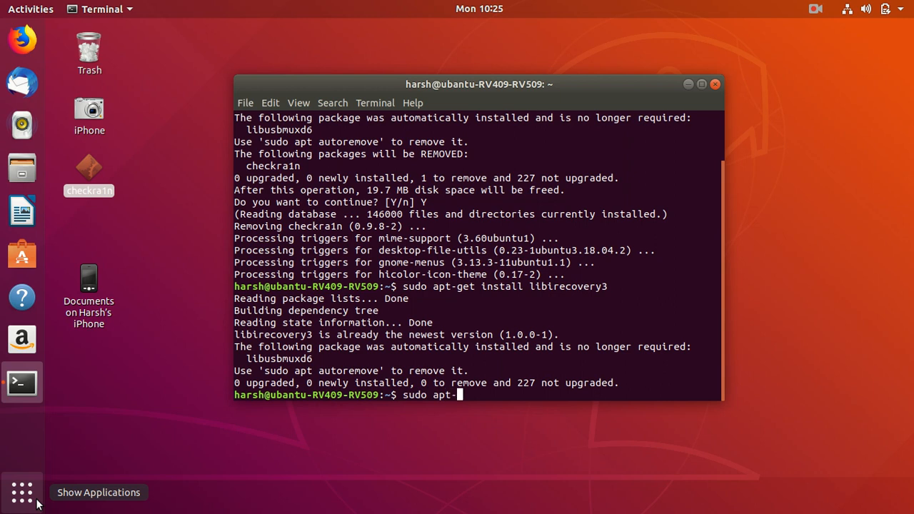
{"action": "type", "text": "g"}
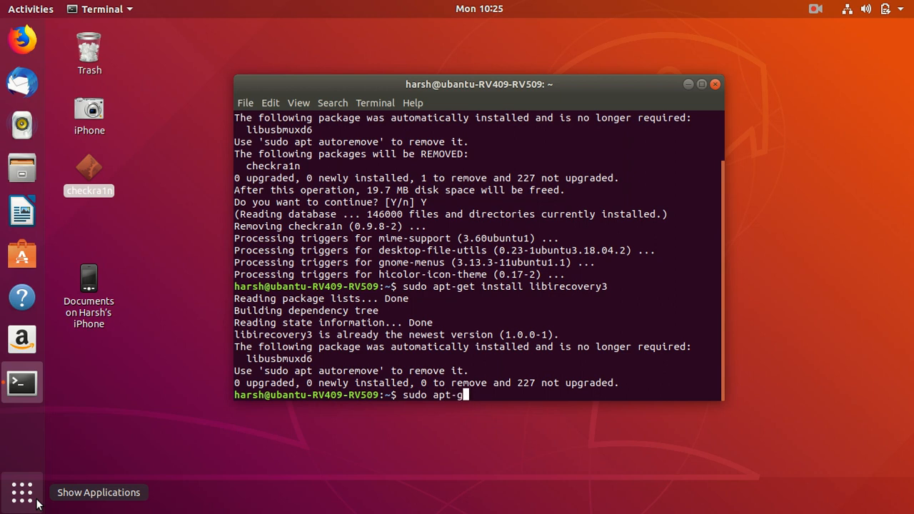
{"action": "type", "text": "et"}
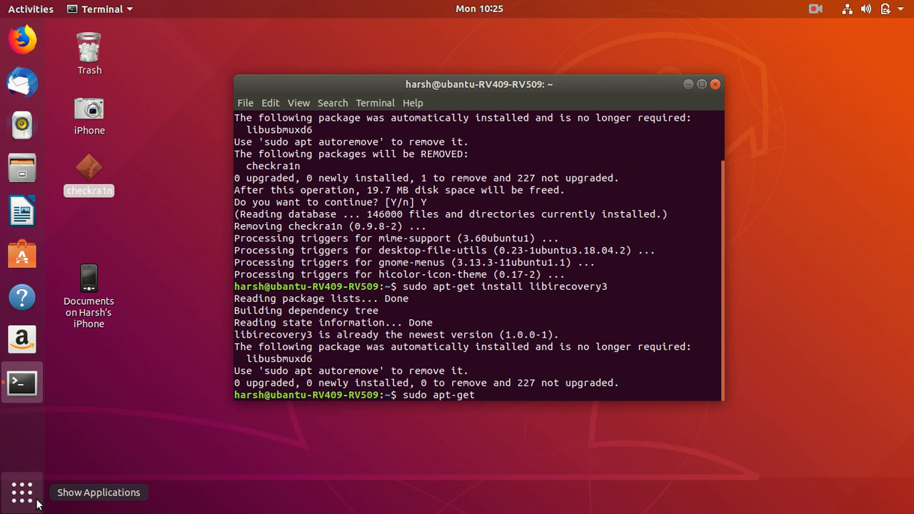
{"action": "type", "text": "cj"}
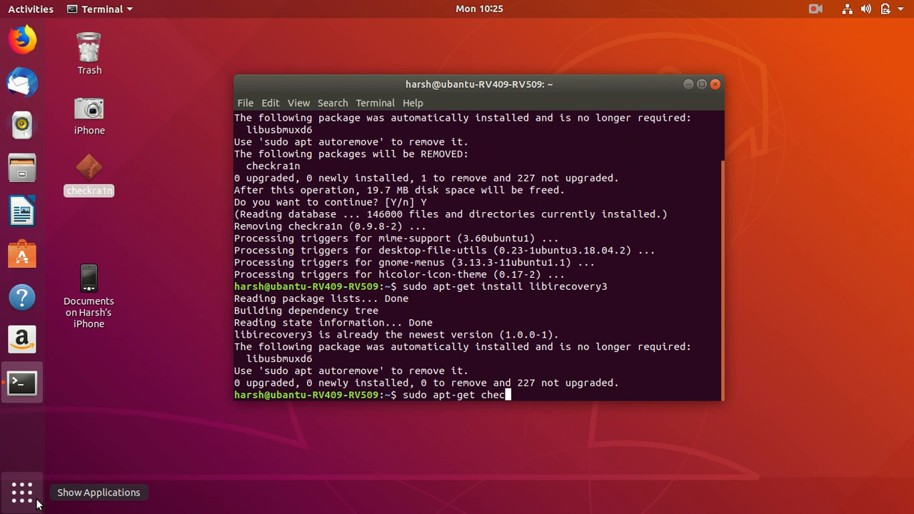
{"action": "type", "text": "ra"}
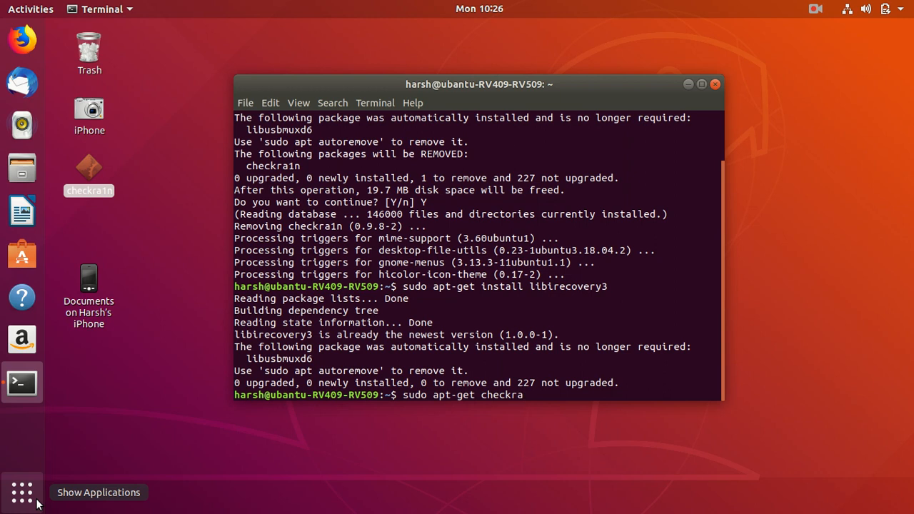
{"action": "type", "text": "1n"}
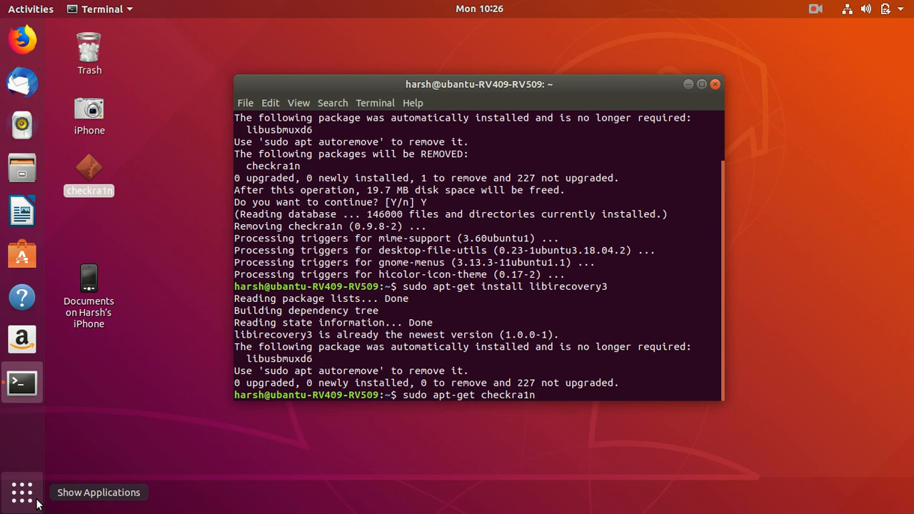
{"action": "key", "text": "Return"}
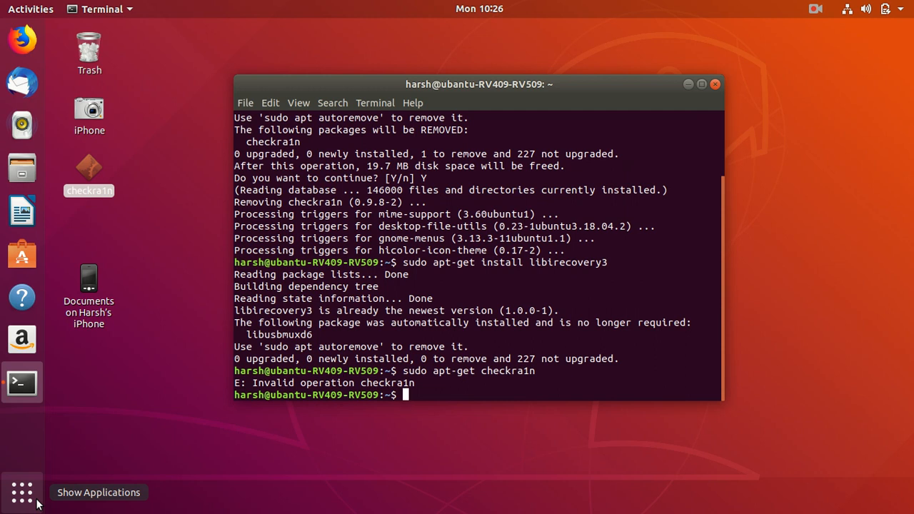
- Run 'sudo apt-get install checkra1n' to reinstall checkra1n version 0.9.8-2
{"action": "type", "text": "sudo apt ge"}
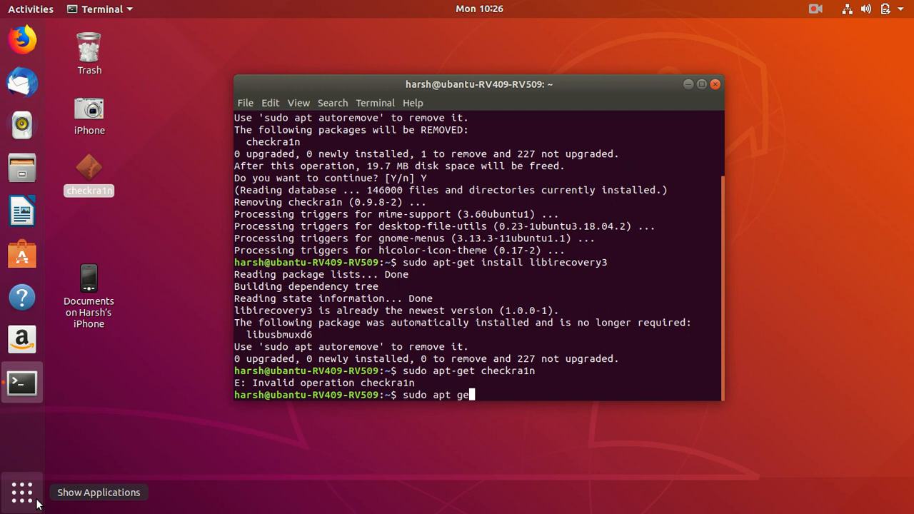
{"action": "key", "text": "BackSpace"}
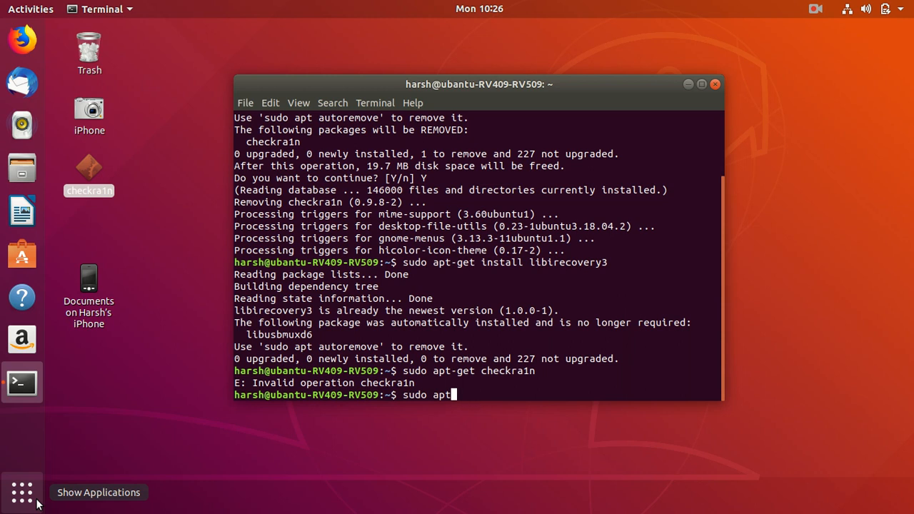
{"action": "type", "text": "-get"}
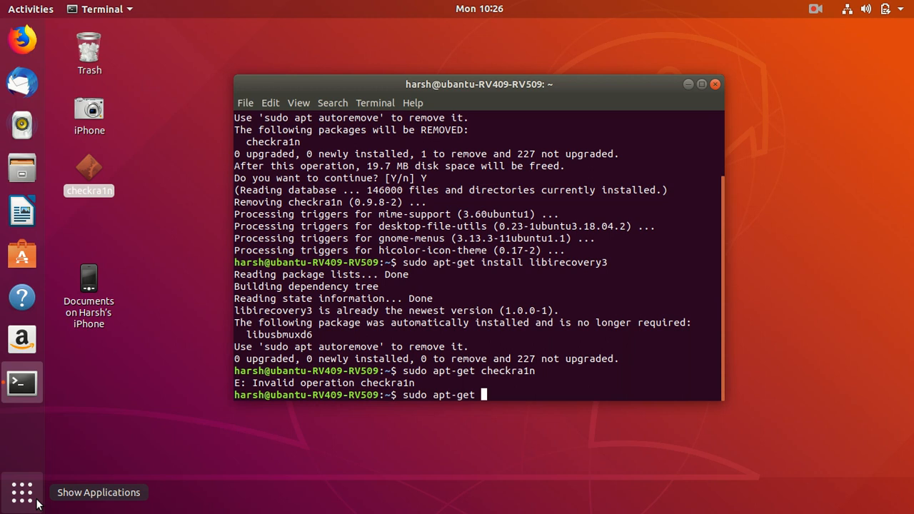
{"action": "type", "text": "install"}
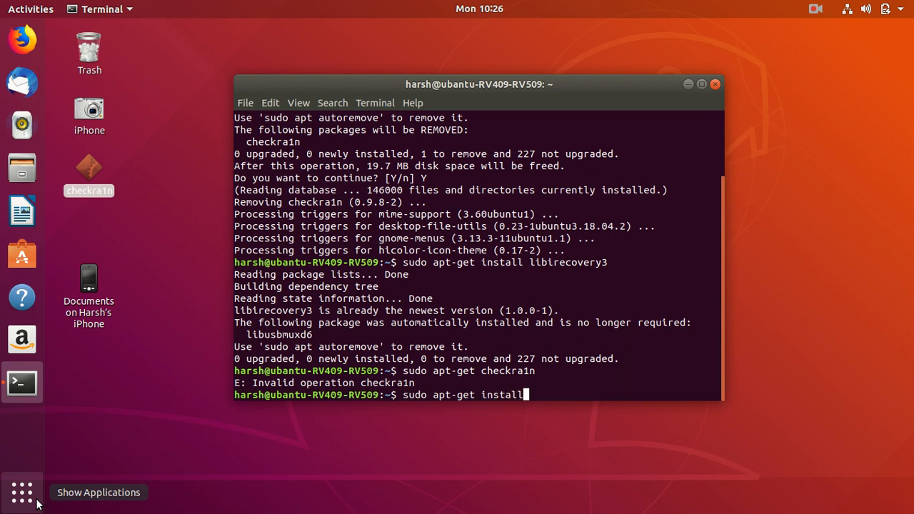
{"action": "type", "text": "checkra1n"}
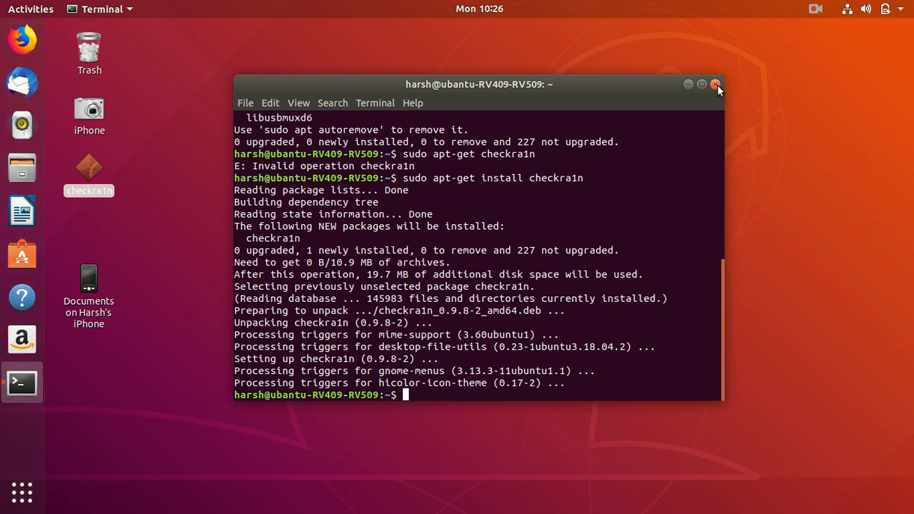
- Close the terminal and launch checkra1n from its desktop icon to show the beta 0.9.8 welcome window
{"action": "left_click", "coordinate": [716, 84]}
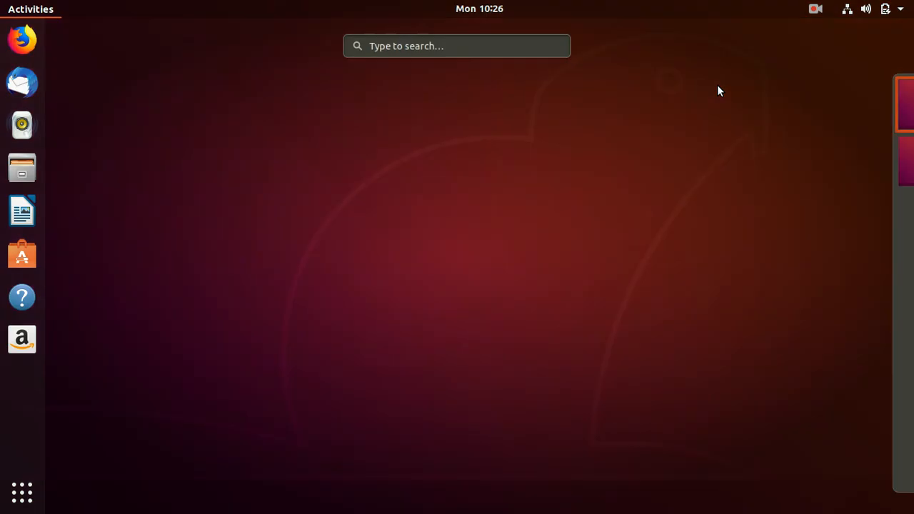
{"action": "type", "text": "ch"}
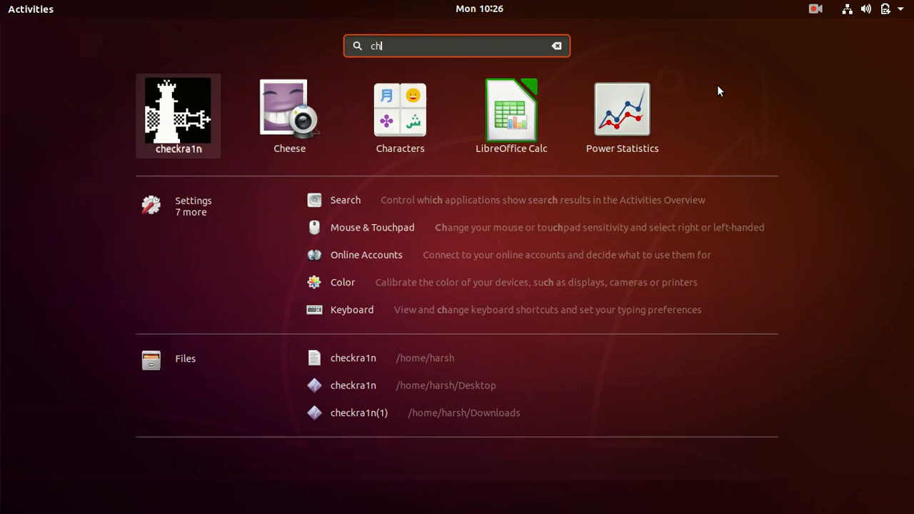
{"action": "key", "text": "Escape"}
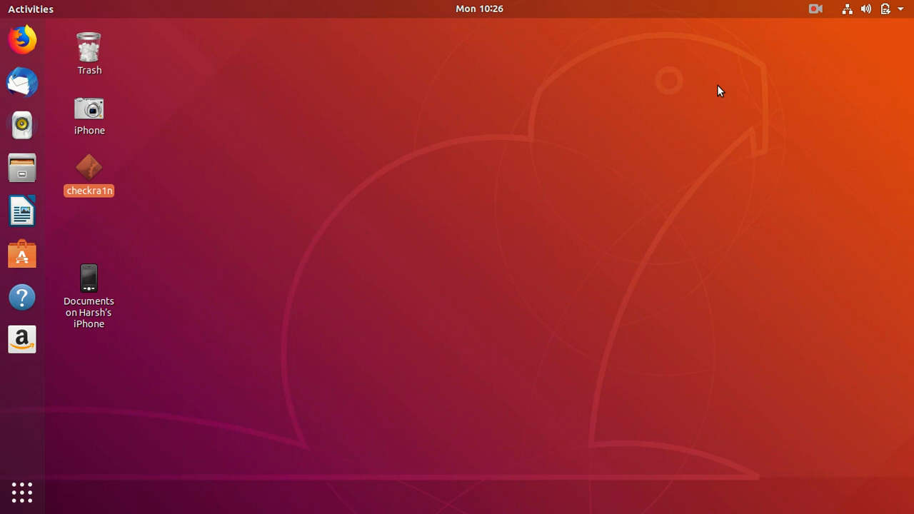
{"action": "double_click", "coordinate": [88, 166]}
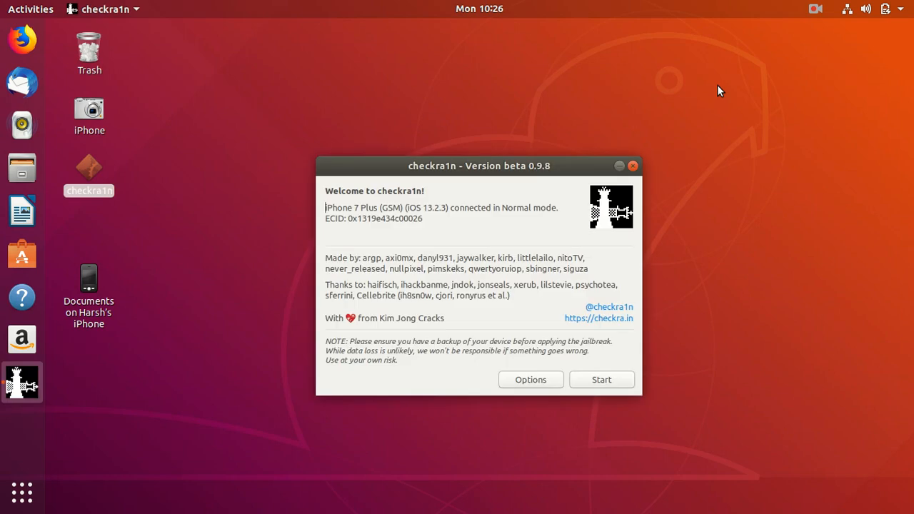